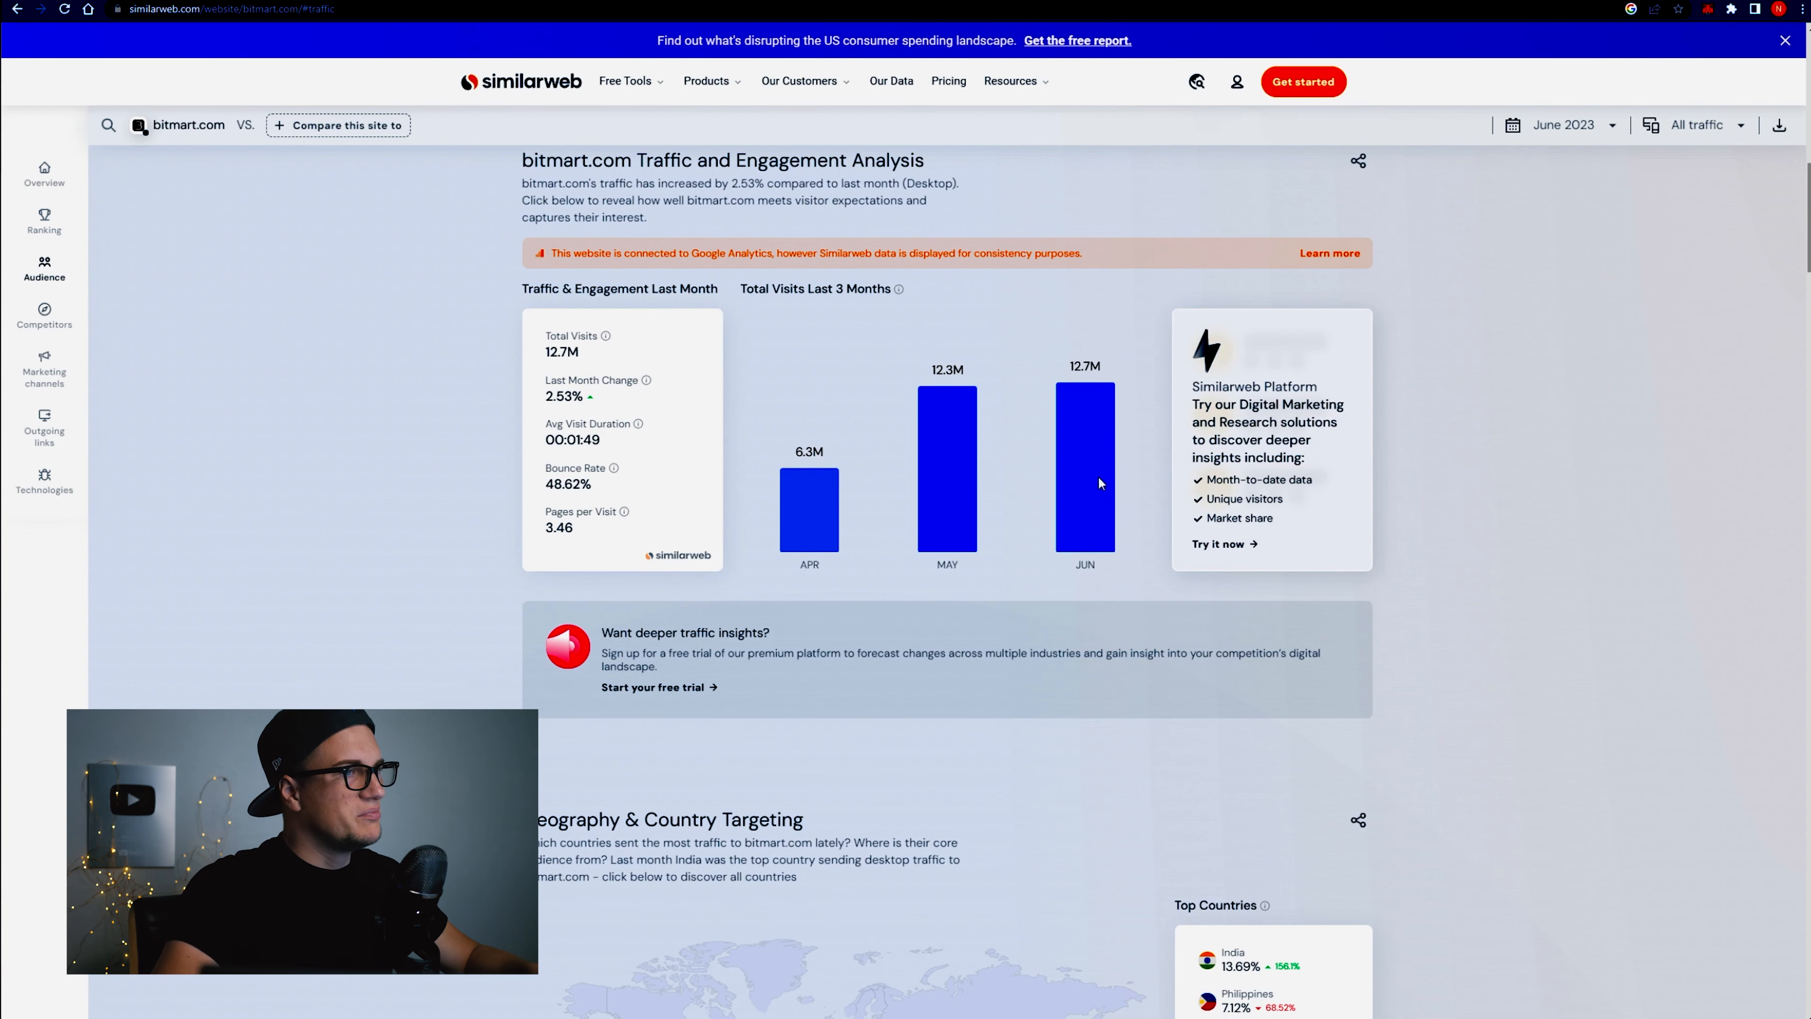
{"action": "mouse_move", "coordinate": [600, 406]}
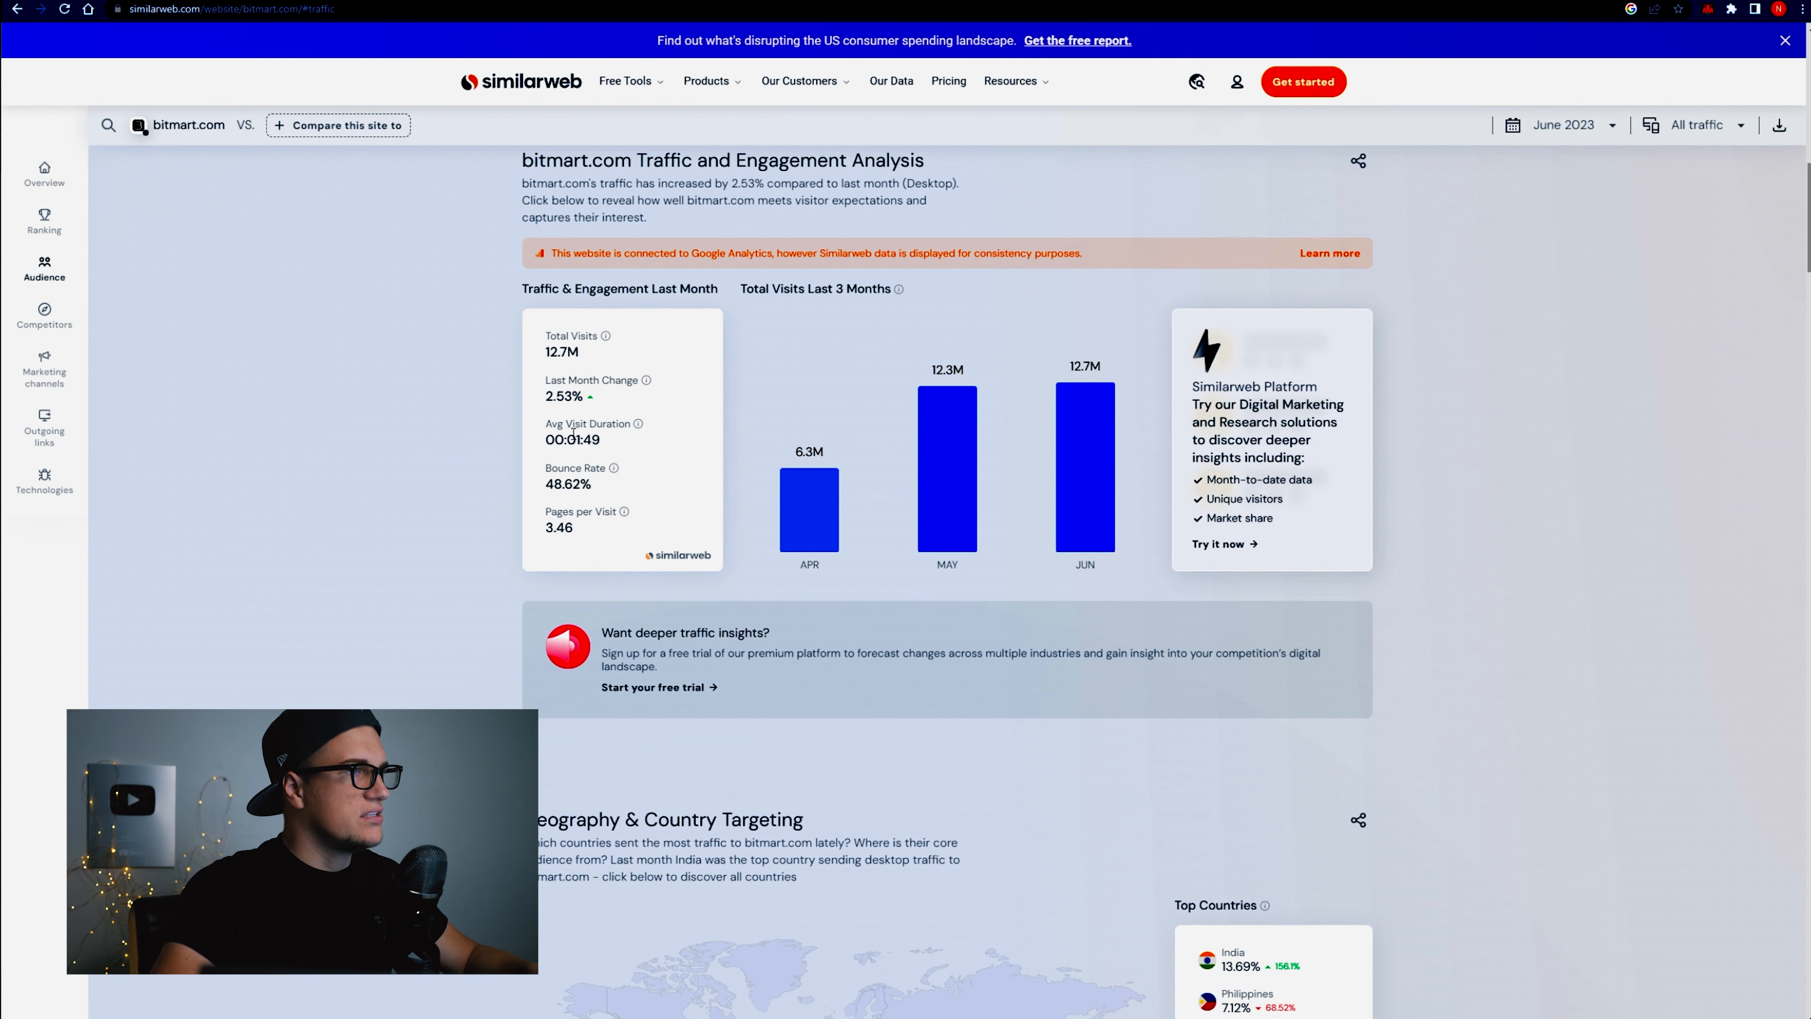
{"action": "mouse_move", "coordinate": [600, 424]}
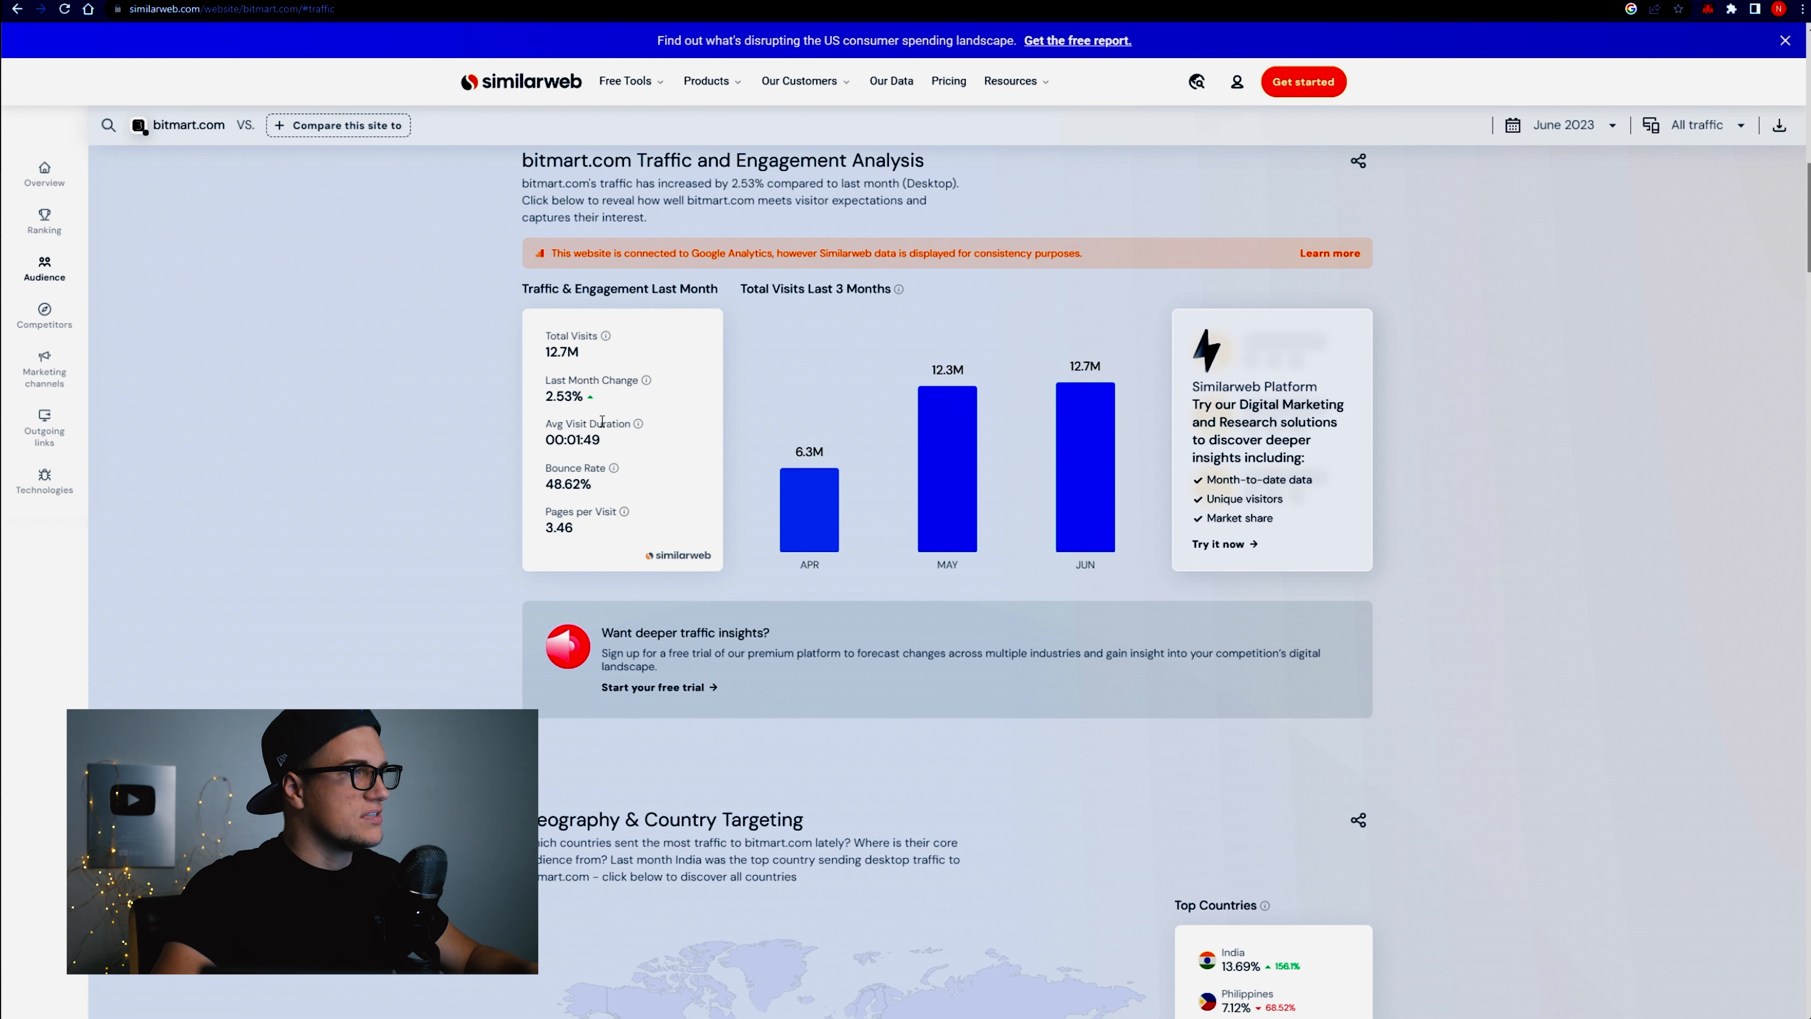